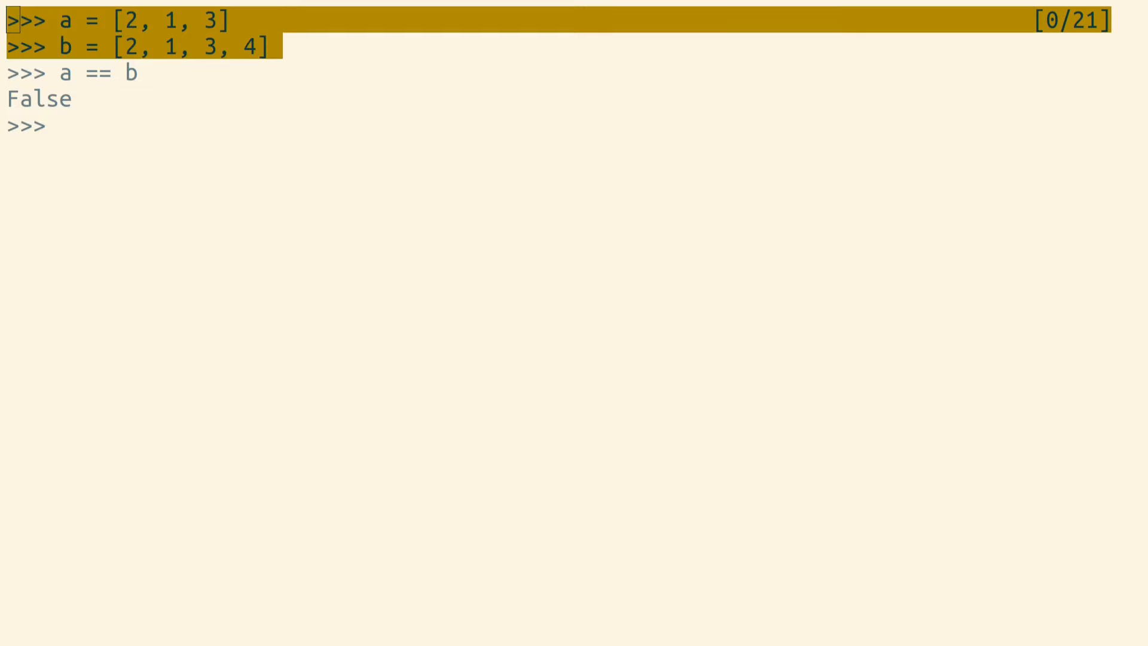
{"action": "type", "text": "a.append(4)"}
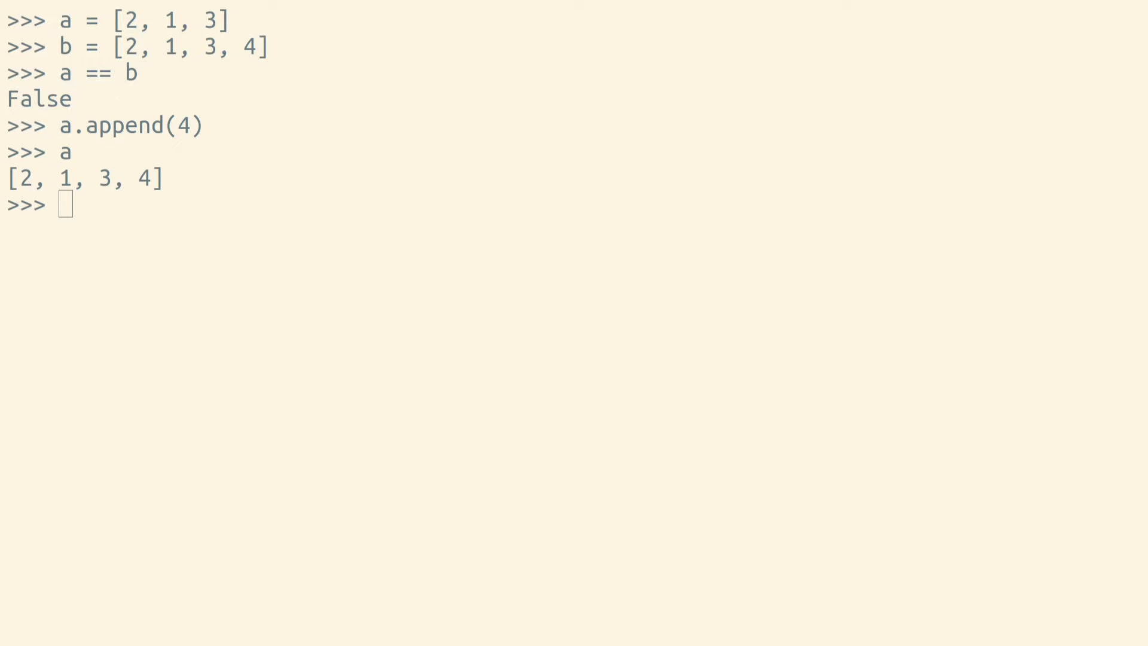
{"action": "type", "text": "a == b"}
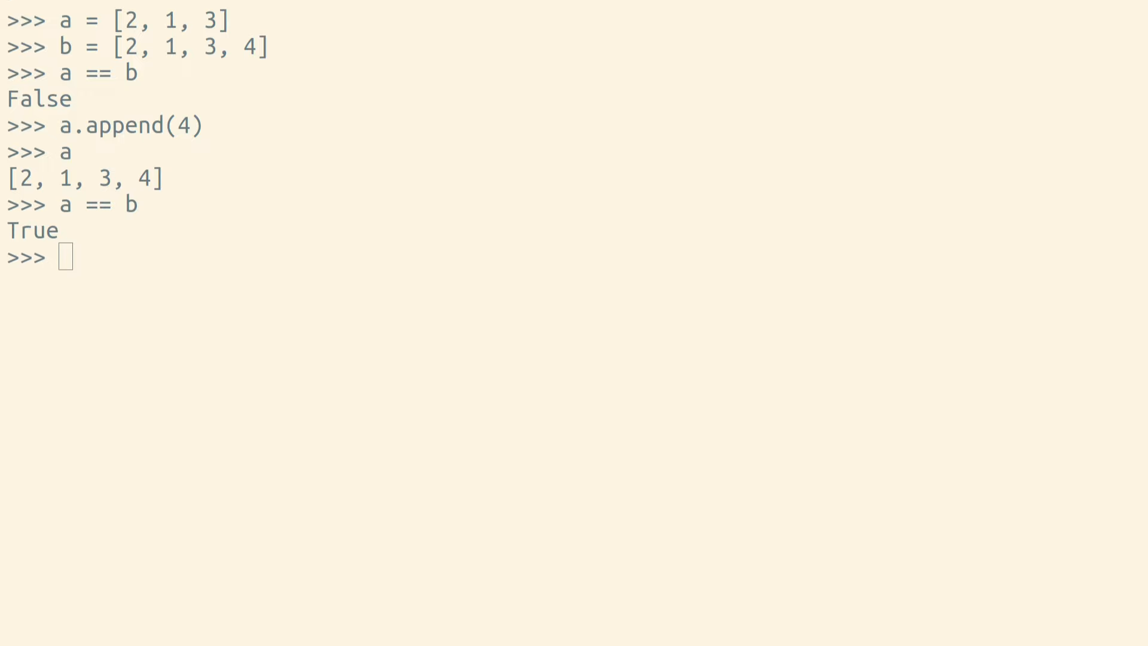
{"action": "type", "text": "a is b"}
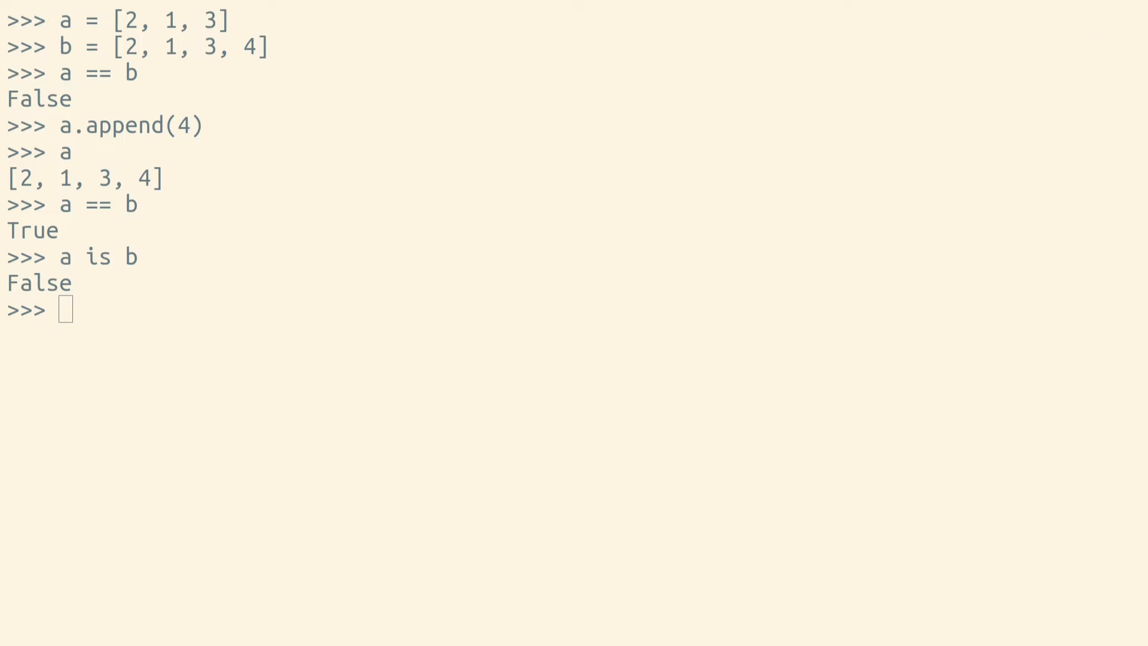
{"action": "type", "text": "c ="}
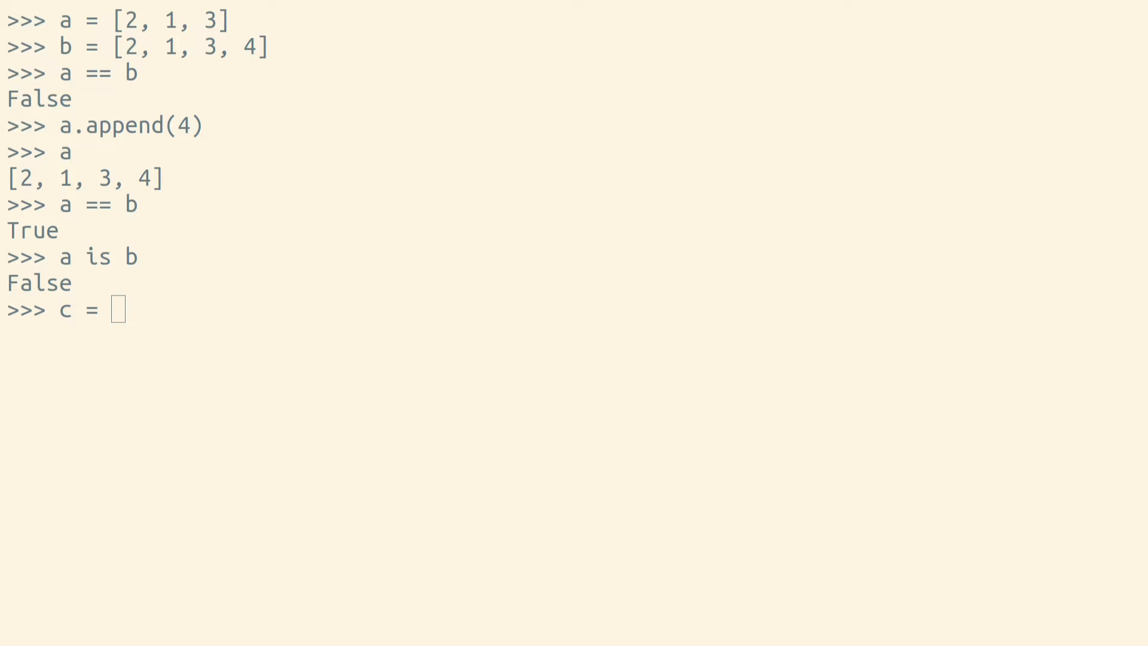
{"action": "type", "text": "a"}
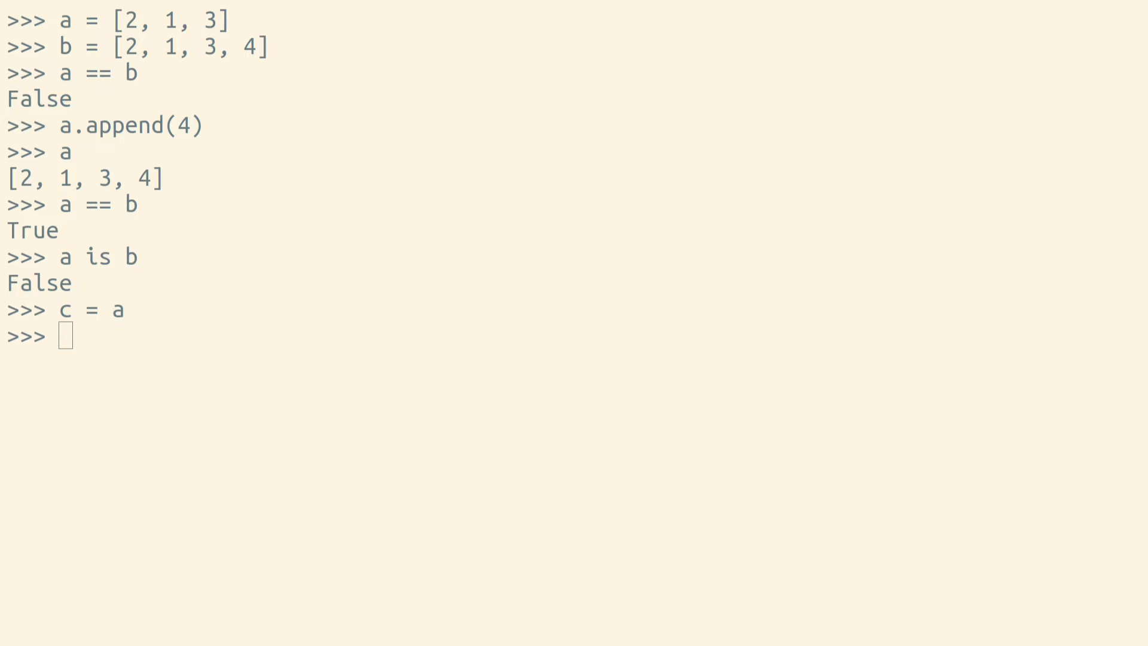
{"action": "type", "text": "c is a"}
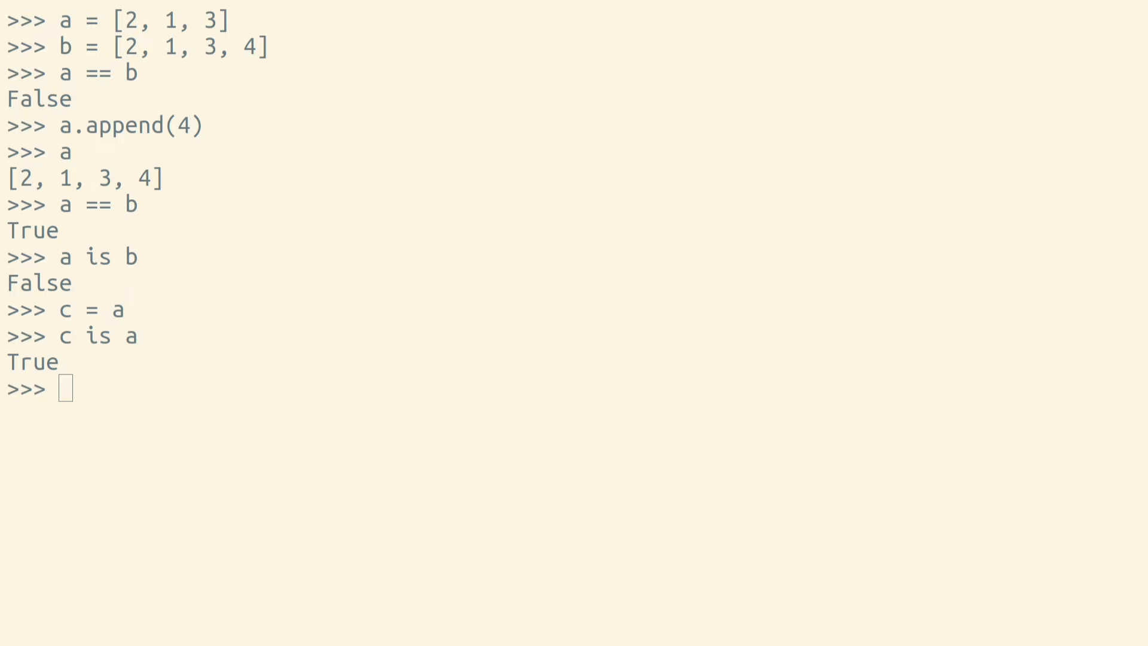
{"action": "type", "text": "a.append(7)"}
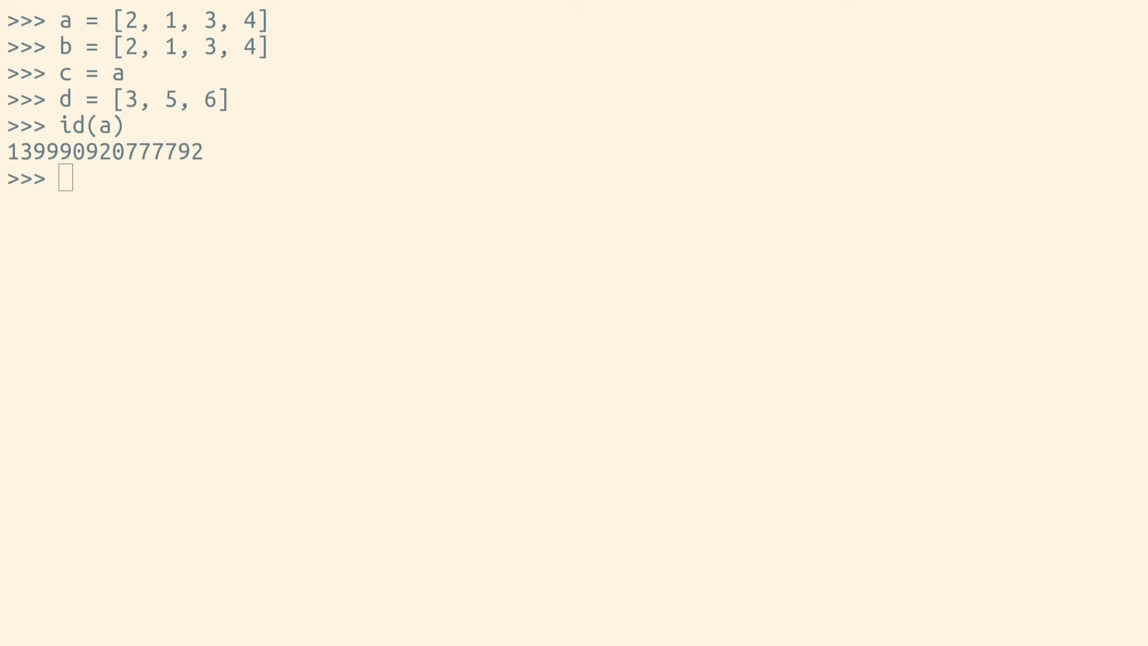
{"action": "type", "text": "id(b)"}
{"action": "type", "text": "id(c"}
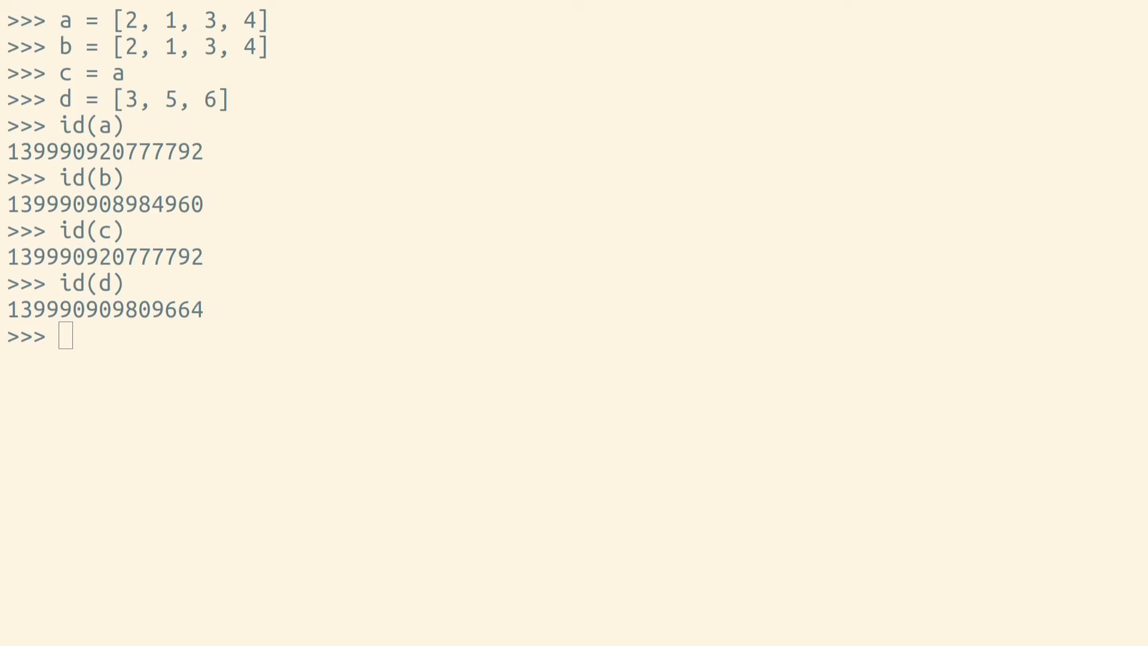
{"action": "type", "text": "id(a) == id(c)"}
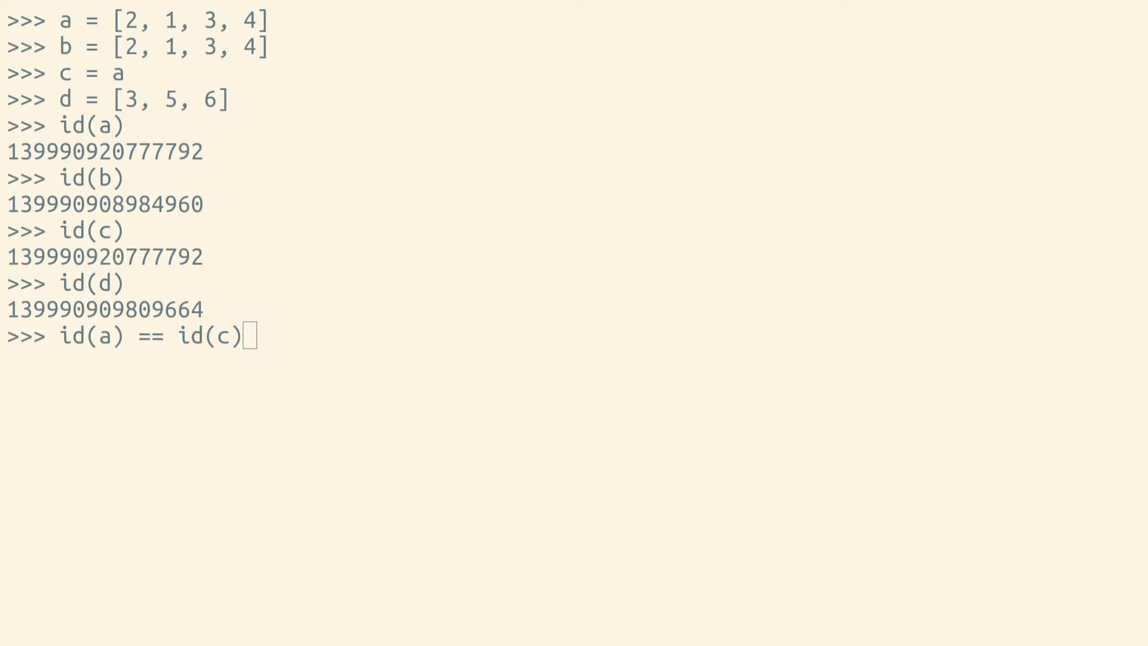
{"action": "type", "text": "a is c"}
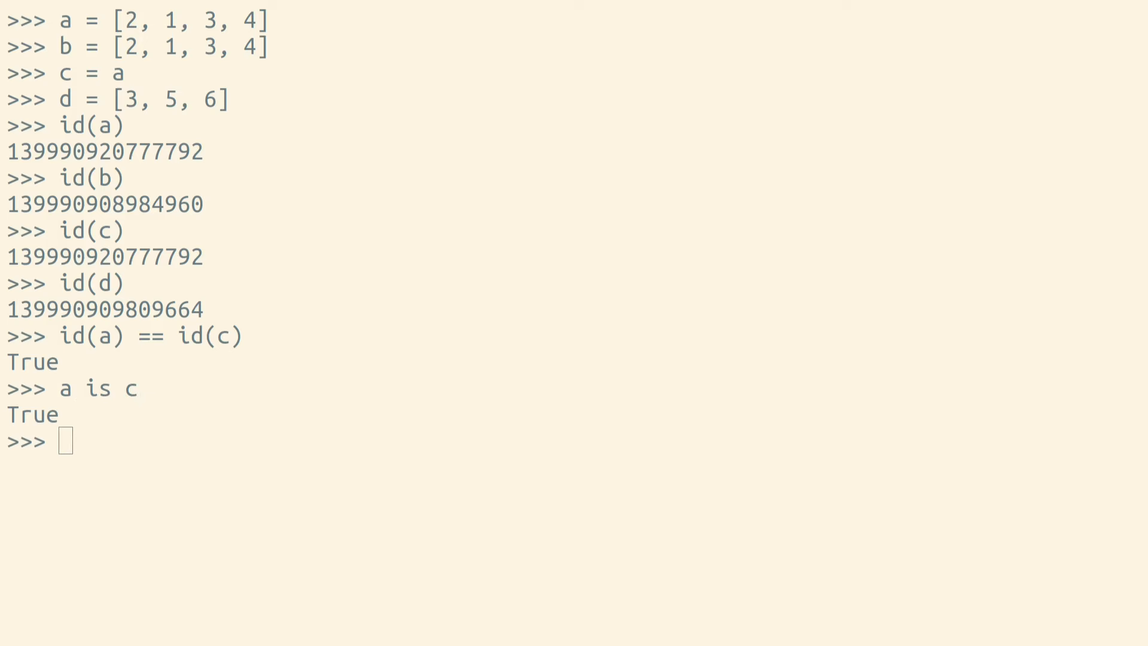
{"action": "type", "text": "a == b"}
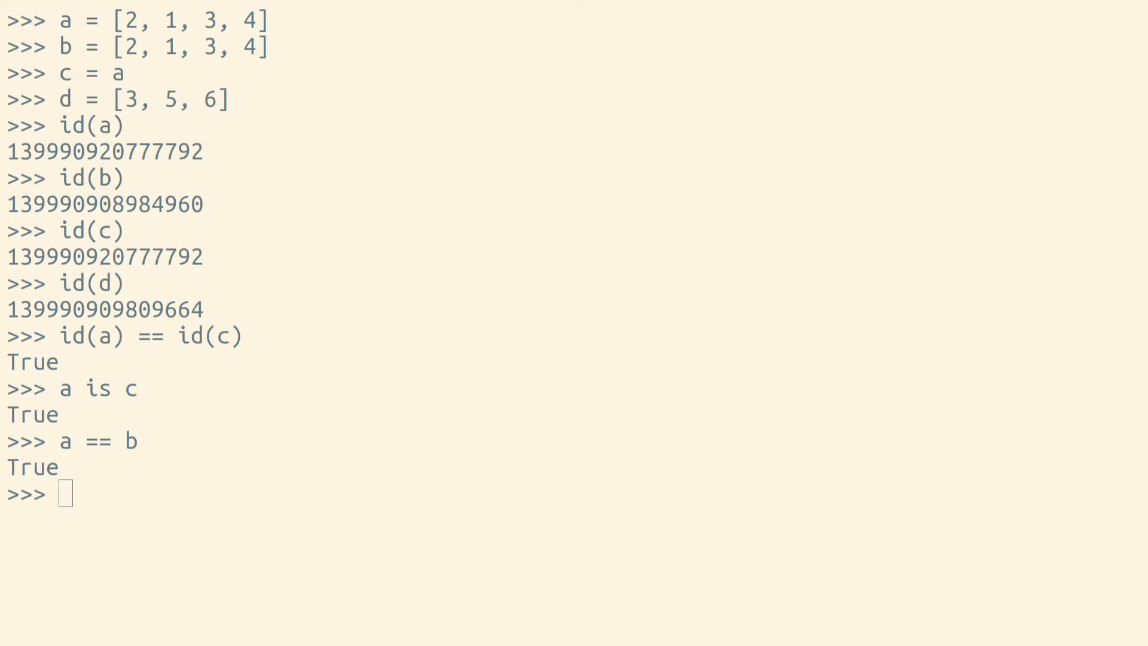